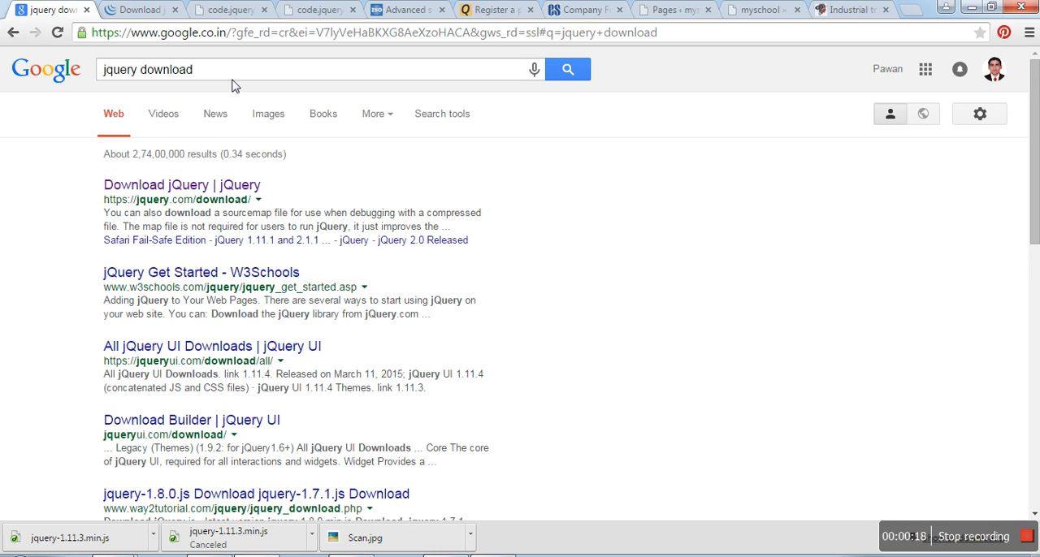
pyautogui.moveTo(163, 85)
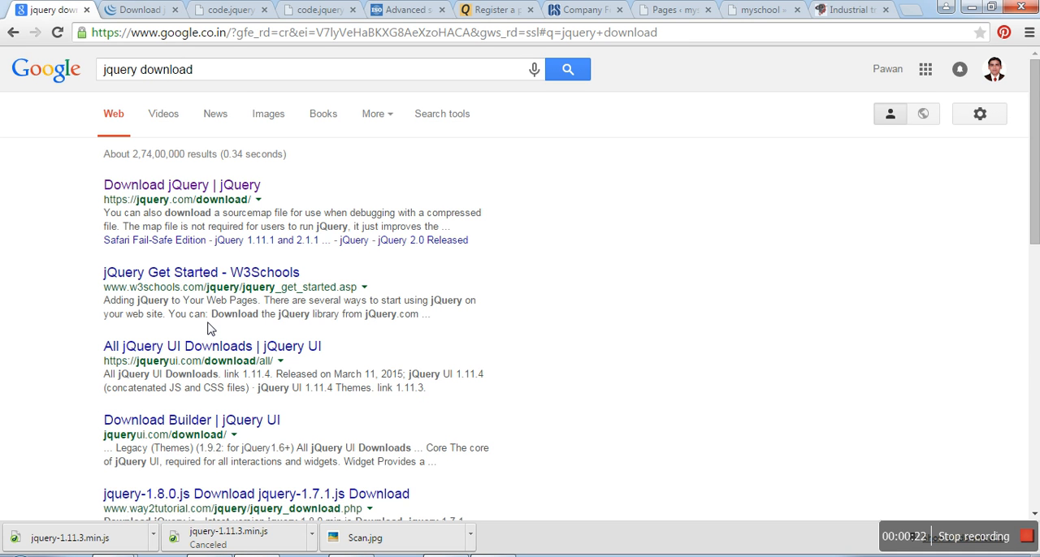
pyautogui.moveTo(191, 199)
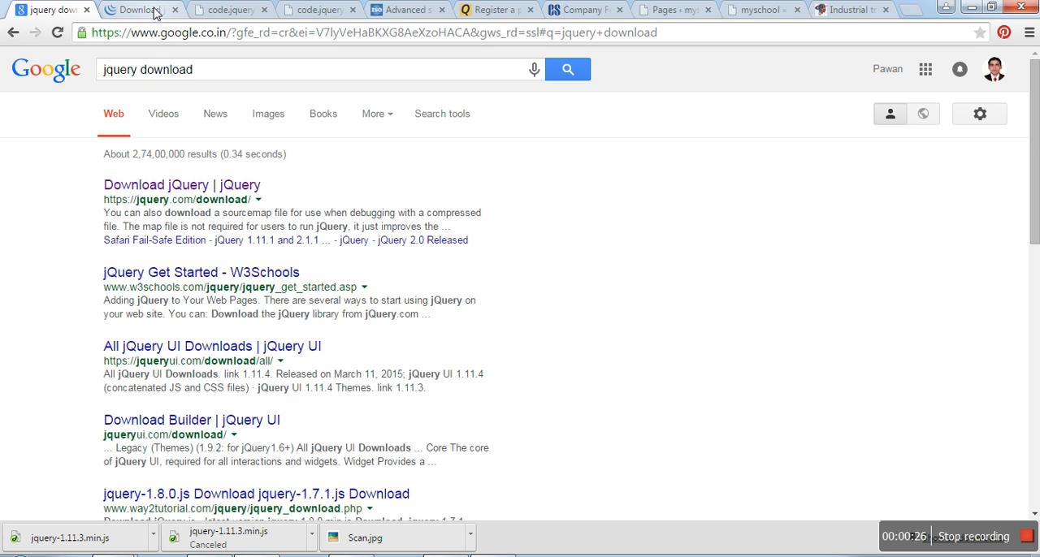
# Step: Open the compressed production jQuery 1.11.3 file from the Download jQuery tab
pyautogui.click(138, 12)
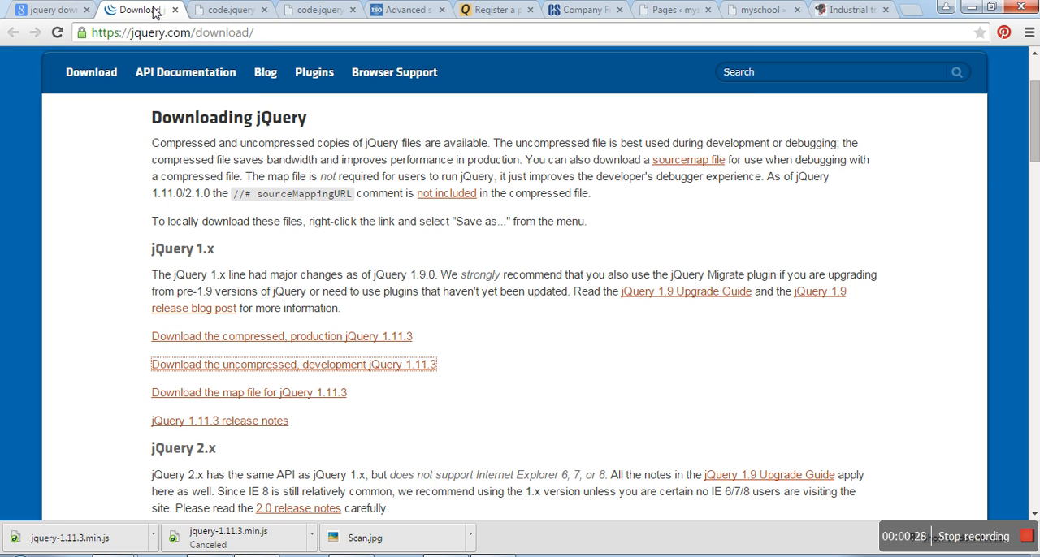
pyautogui.moveTo(274, 315)
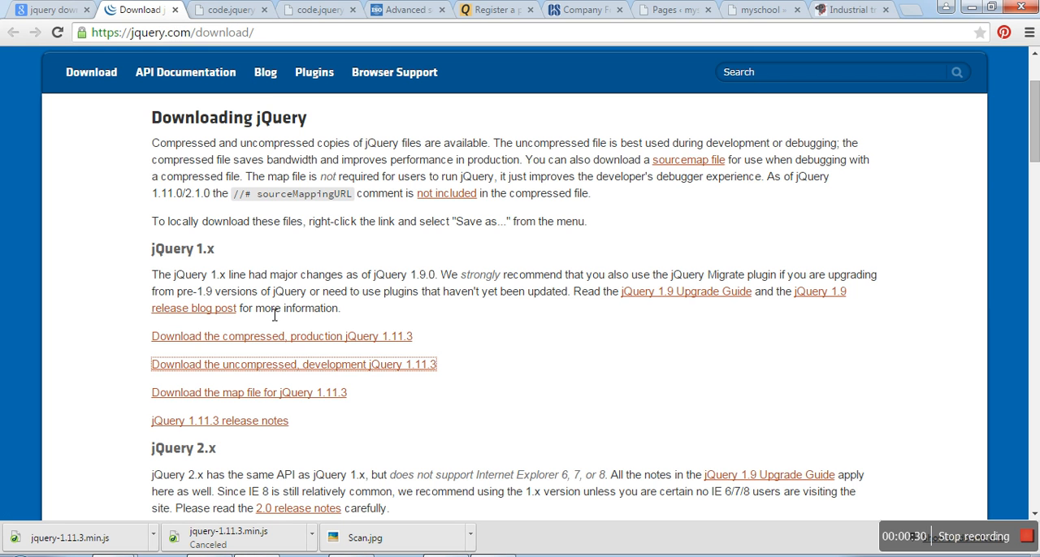
pyautogui.moveTo(235, 379)
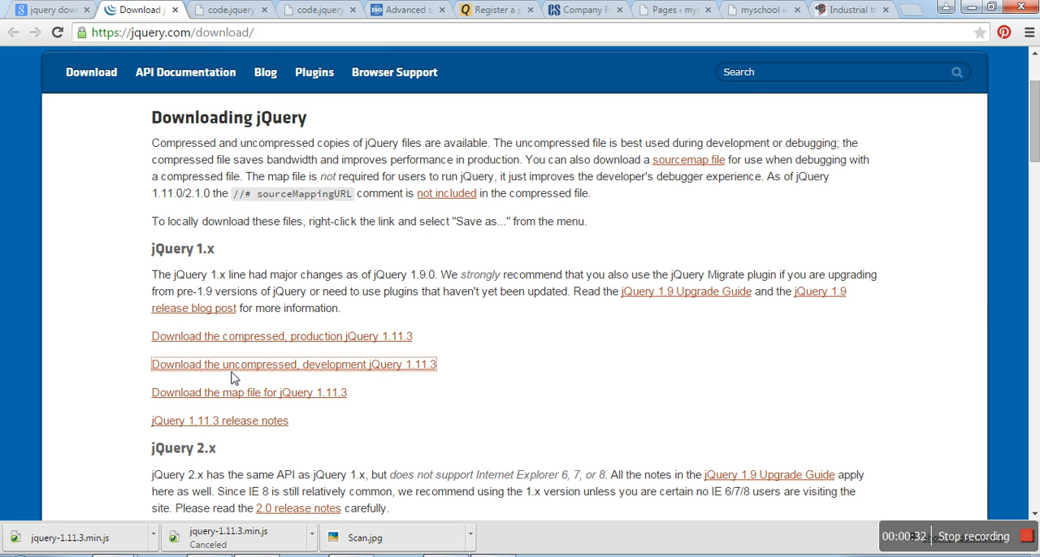
pyautogui.moveTo(258, 351)
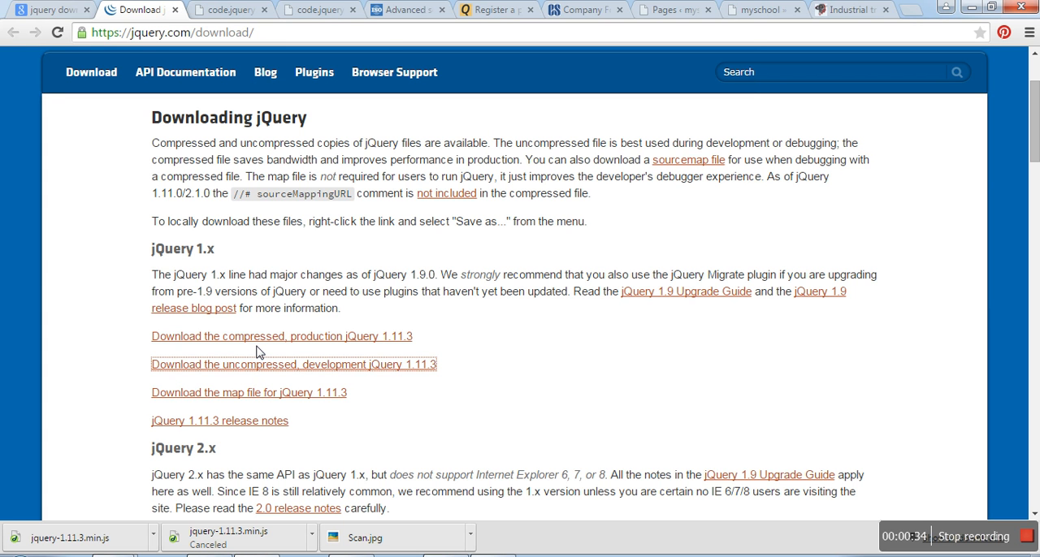
pyautogui.moveTo(249, 352)
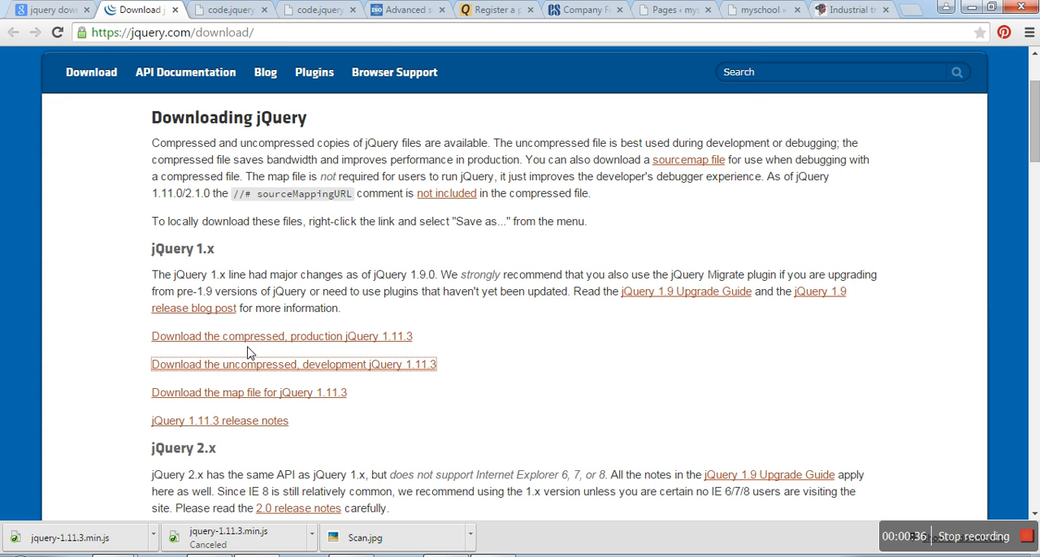
pyautogui.click(310, 365)
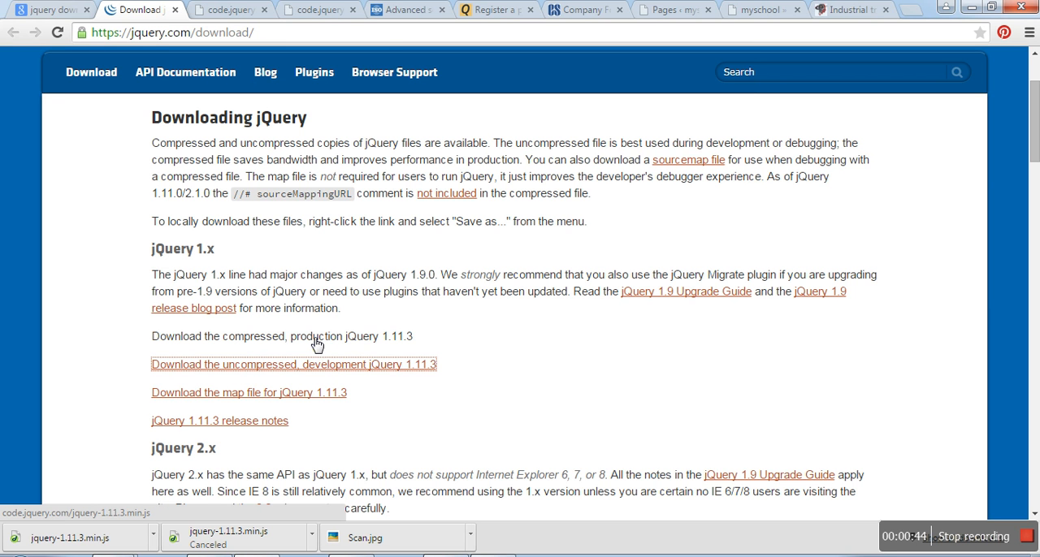
pyautogui.moveTo(371, 343)
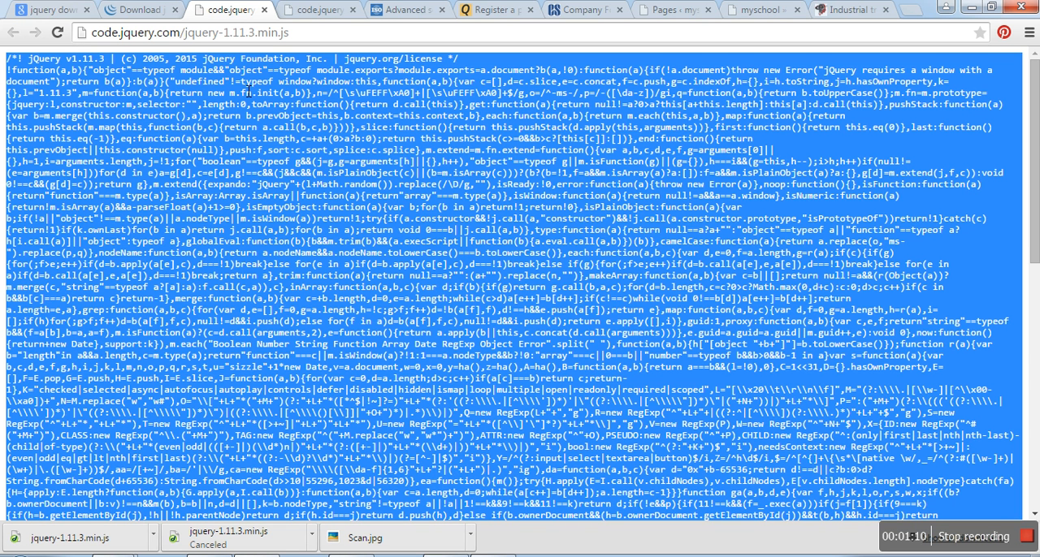
pyautogui.moveTo(1033, 128)
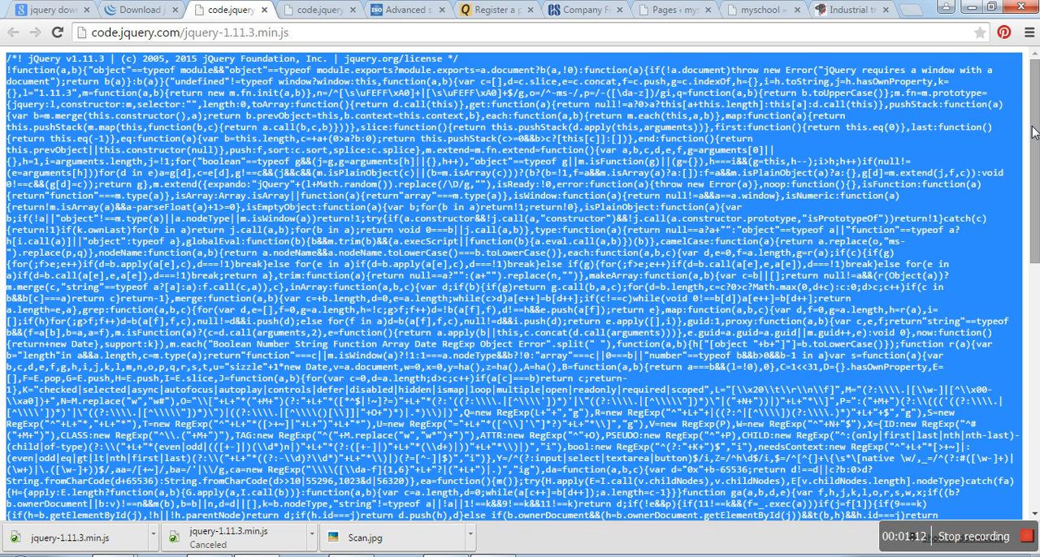
# Step: Scroll down and back up through the minified jquery-1.11.3.min.js code
pyautogui.scroll(-3)
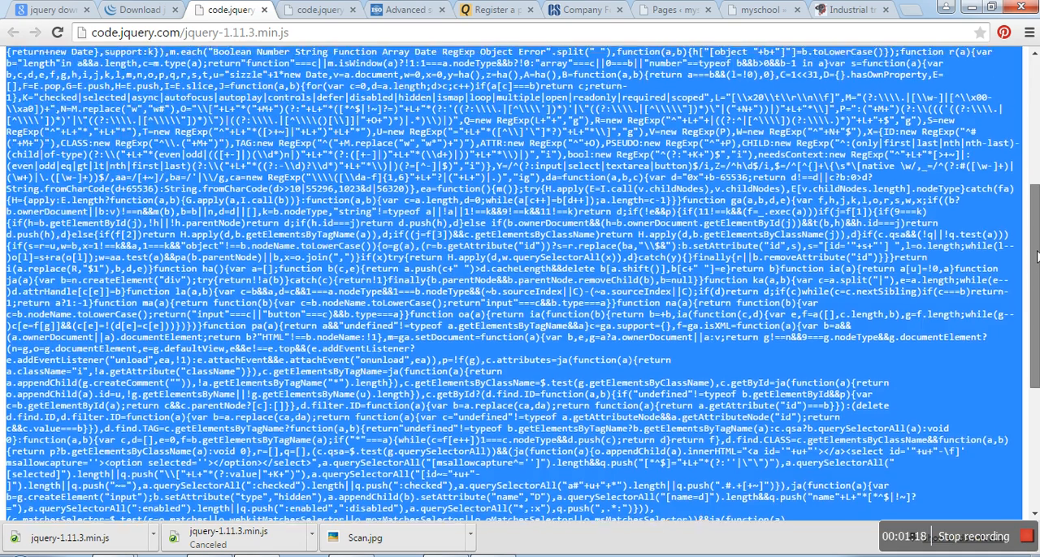
pyautogui.scroll(3)
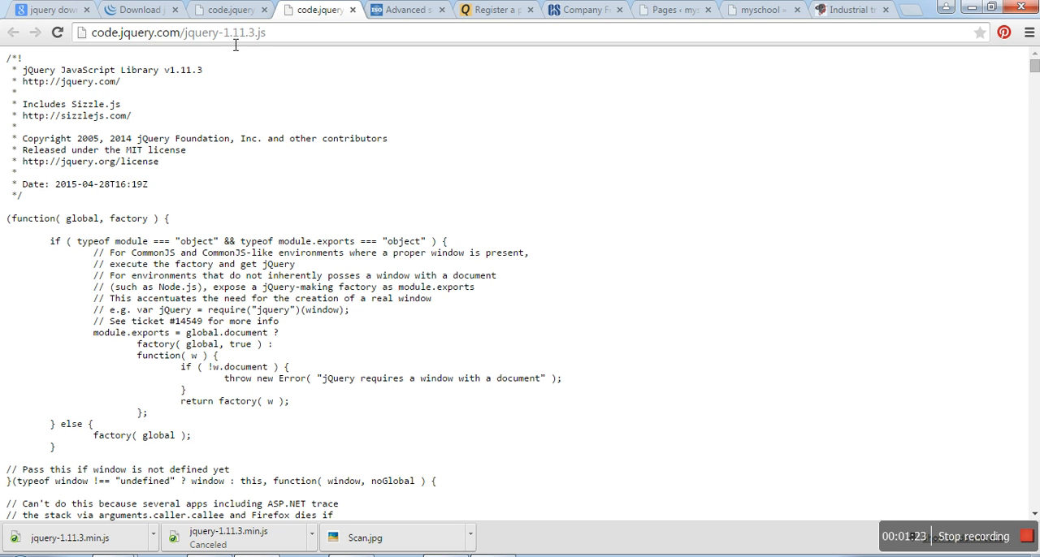
pyautogui.moveTo(258, 54)
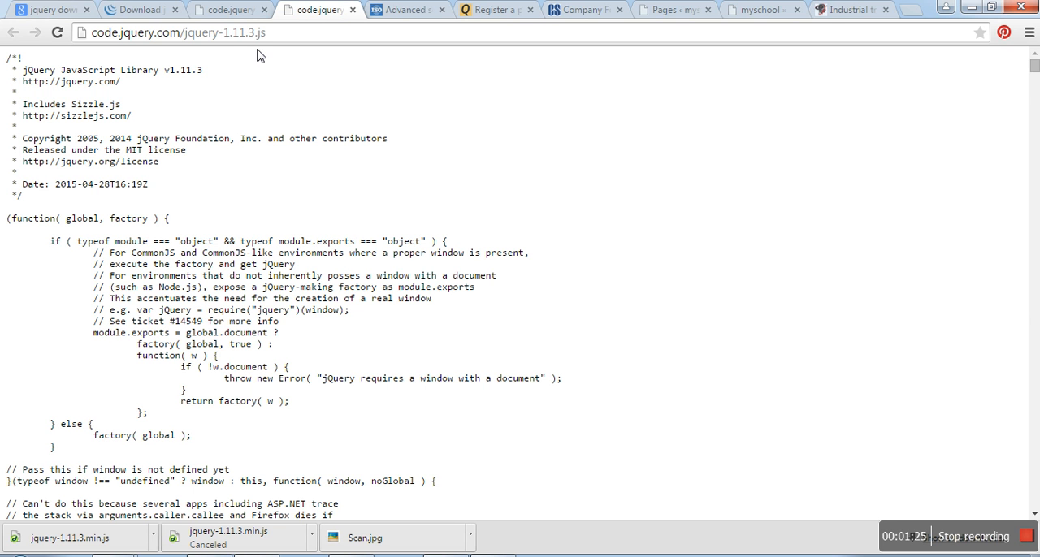
pyautogui.moveTo(735, 162)
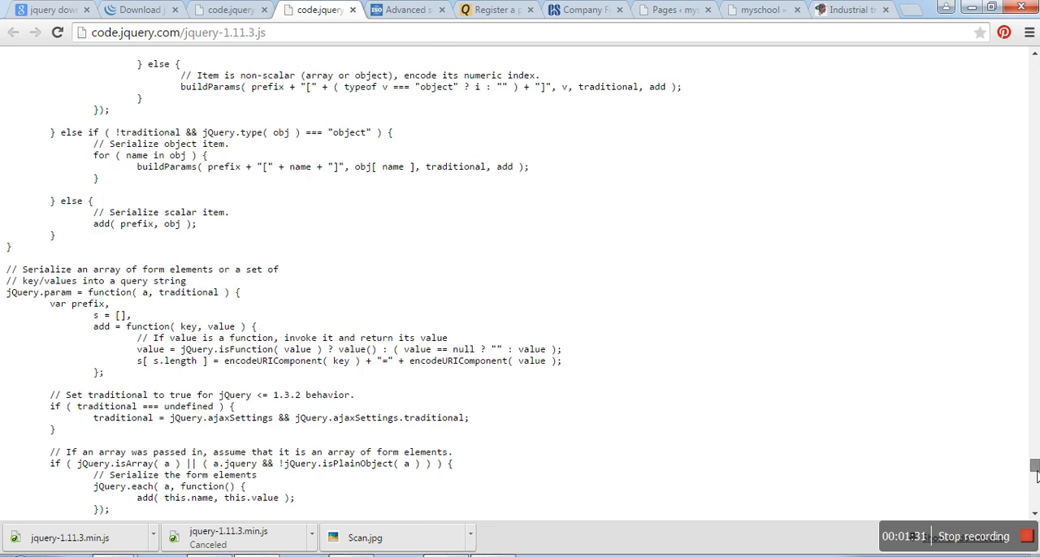
# Step: Scroll down through the uncompressed jquery-1.11.3.js source
pyautogui.scroll(-3)
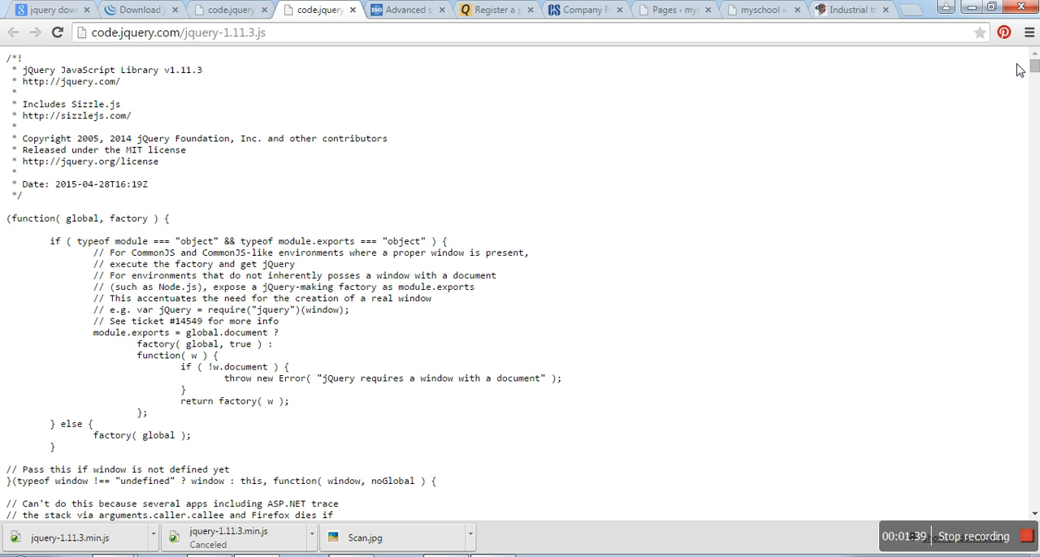
pyautogui.moveTo(711, 62)
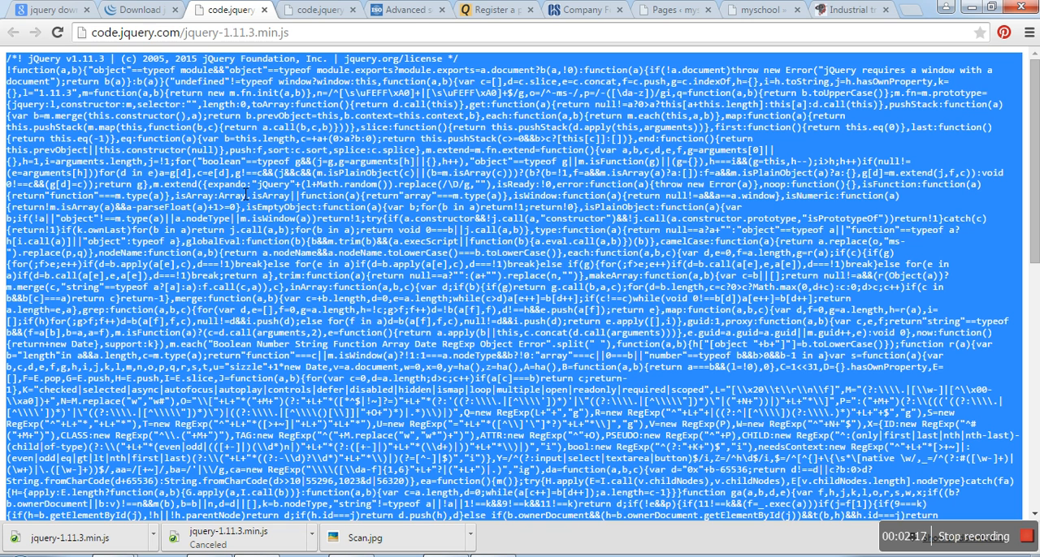
pyautogui.moveTo(242, 192)
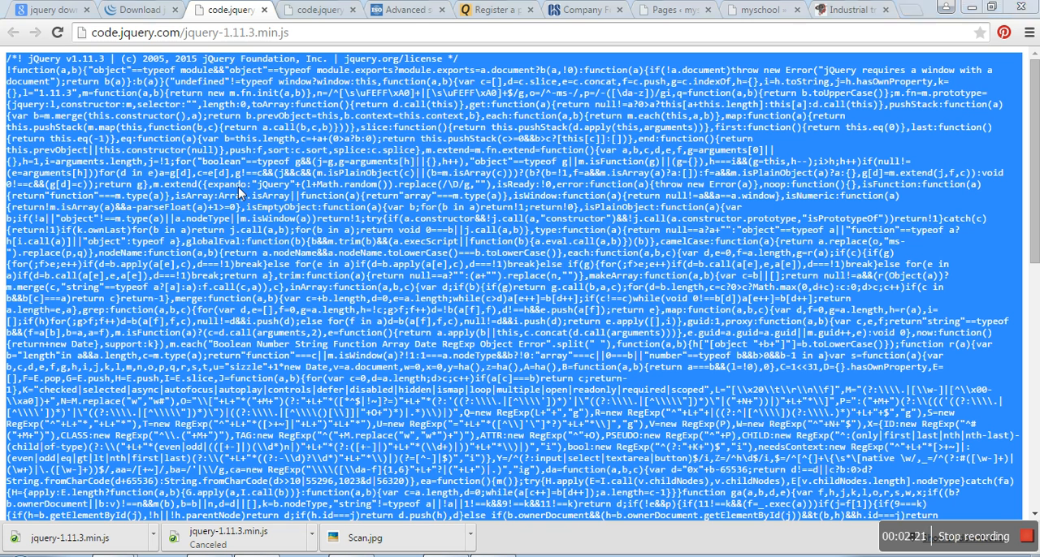
# Step: Save jquery-1.11.3.min.js to the Desktop with Ctrl+S, then close the Save As dialog
pyautogui.press('ctrl+s')
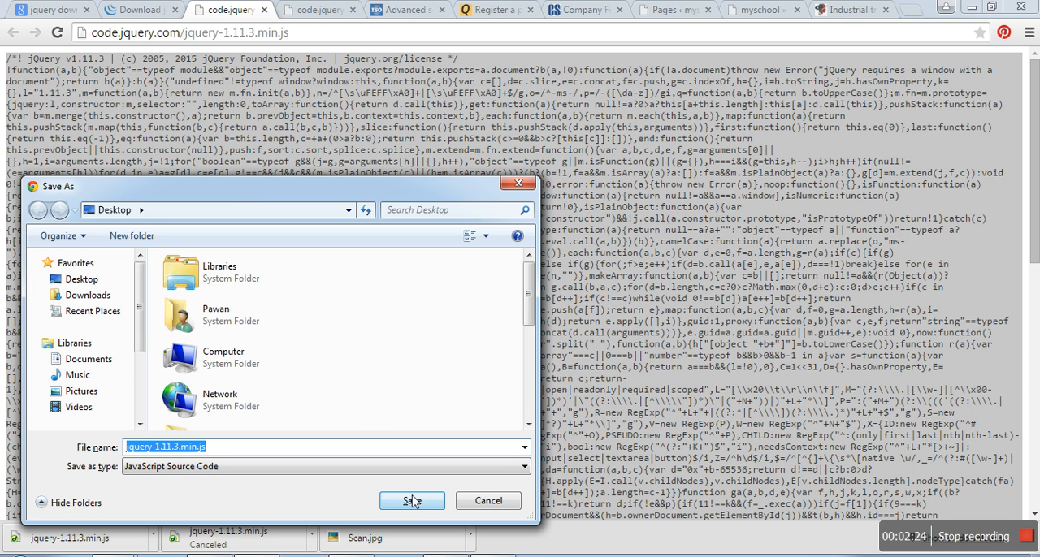
pyautogui.click(411, 501)
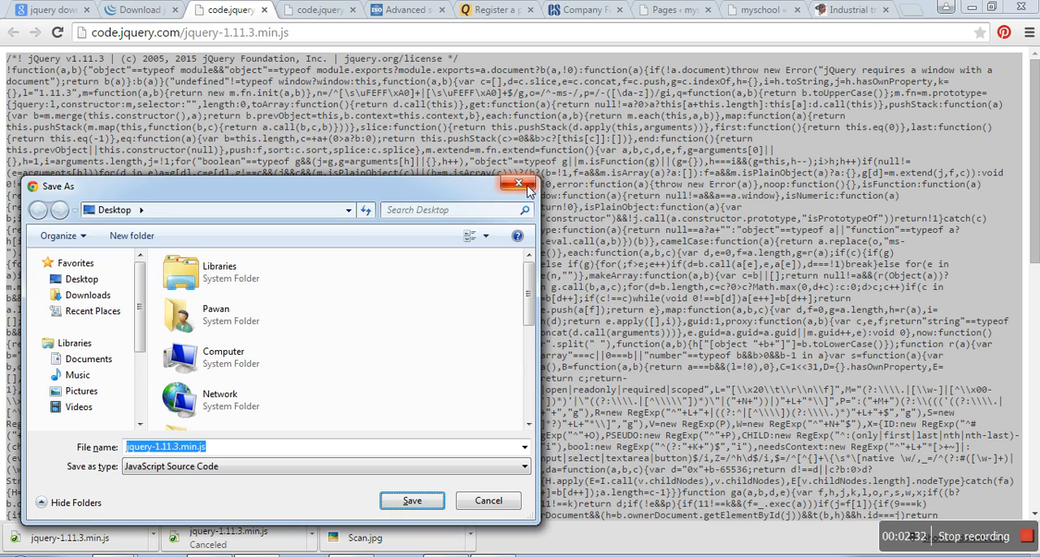
pyautogui.click(514, 183)
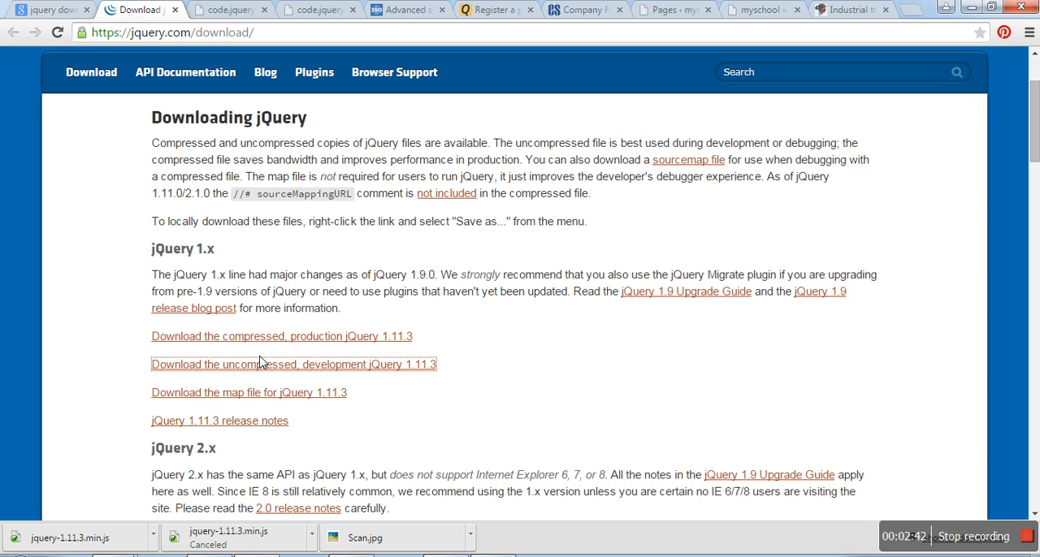
pyautogui.moveTo(392, 347)
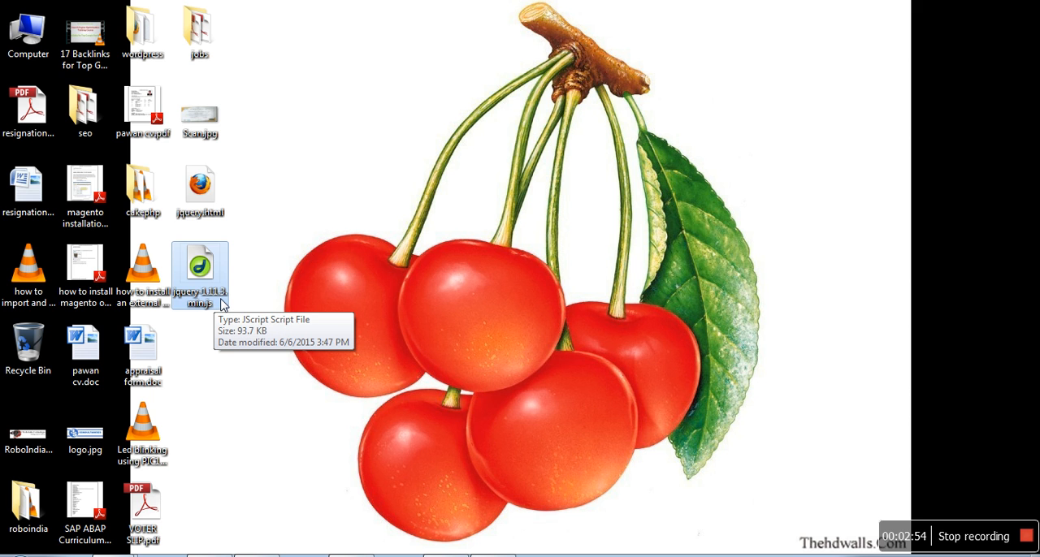
pyautogui.moveTo(209, 308)
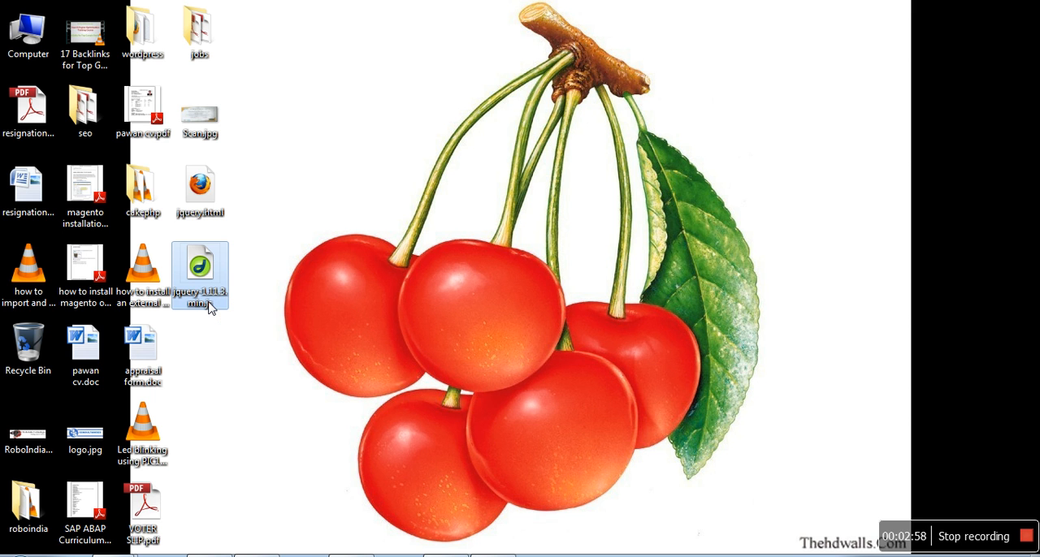
# Step: Abandon renaming the jQuery file, then open jquery.html with Edit with Notepad++
pyautogui.rightClick(200, 276)
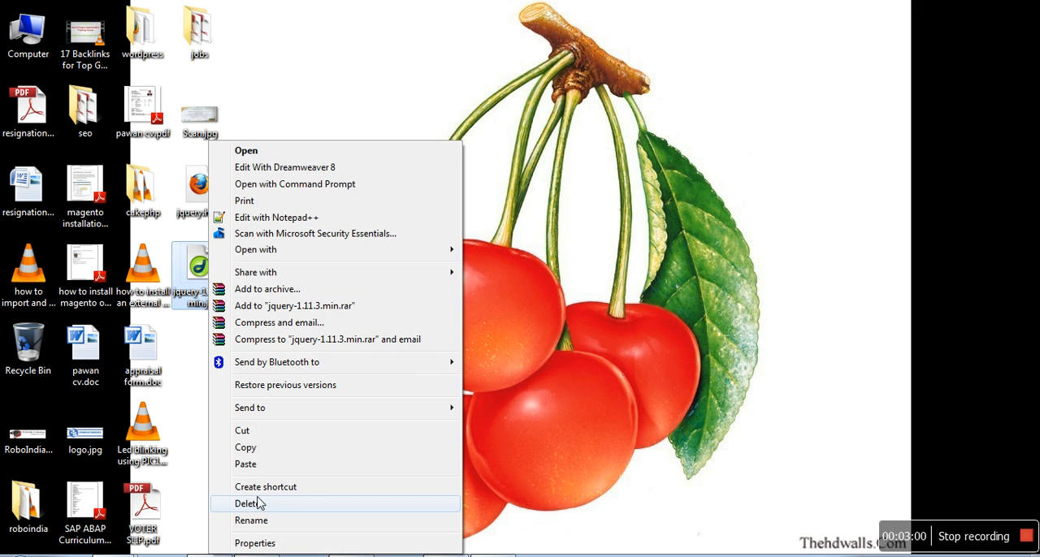
pyautogui.click(260, 520)
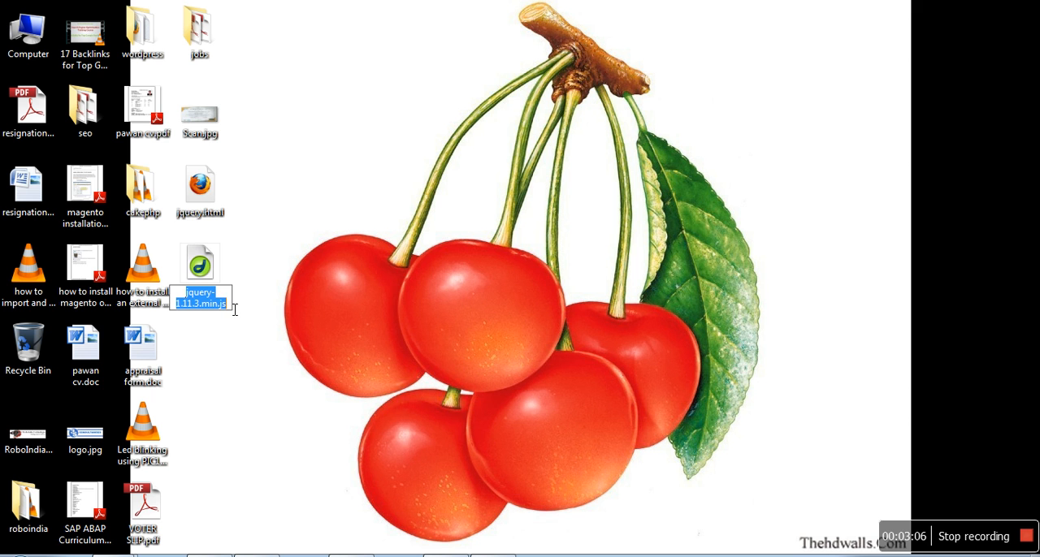
pyautogui.click(243, 235)
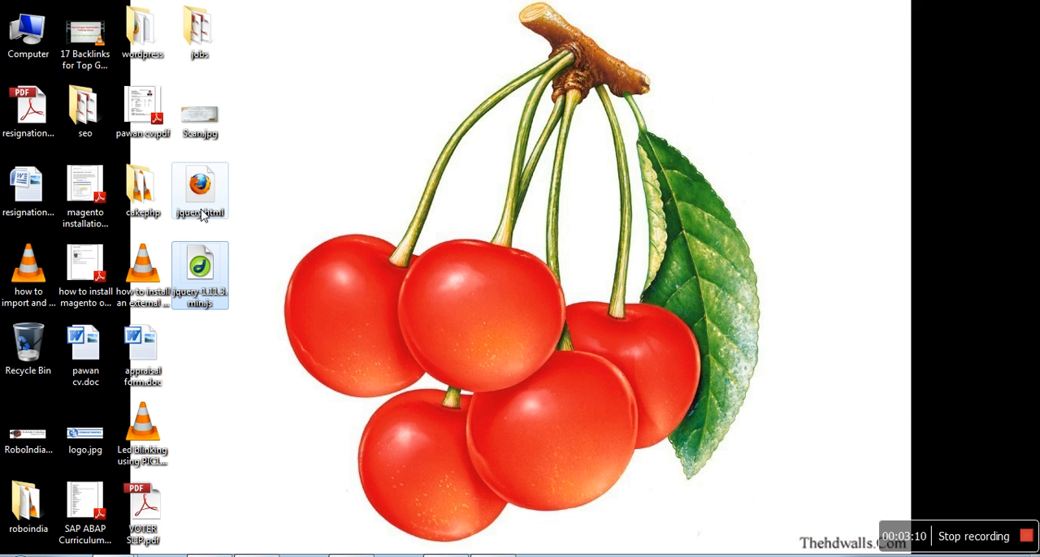
pyautogui.moveTo(209, 192)
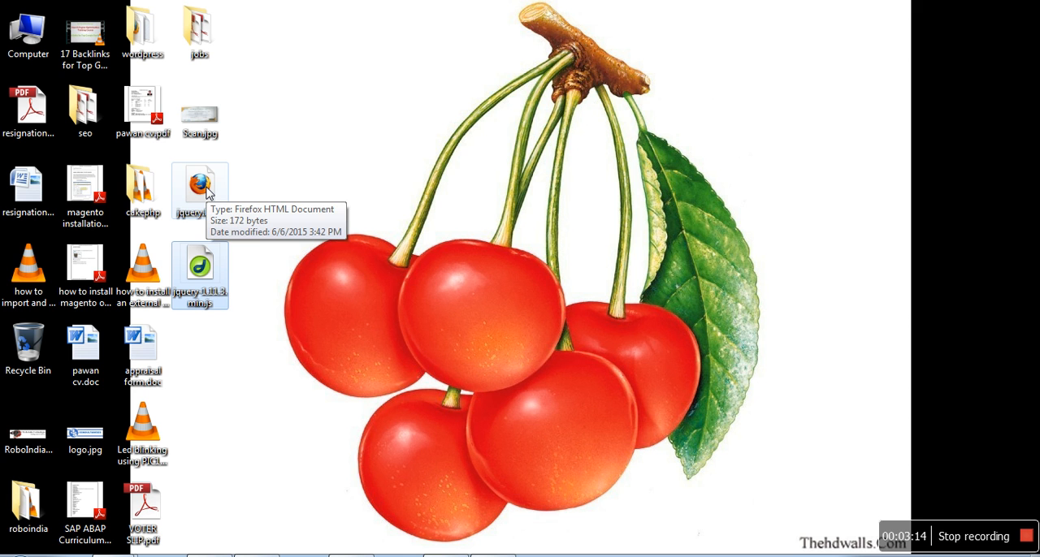
pyautogui.moveTo(209, 199)
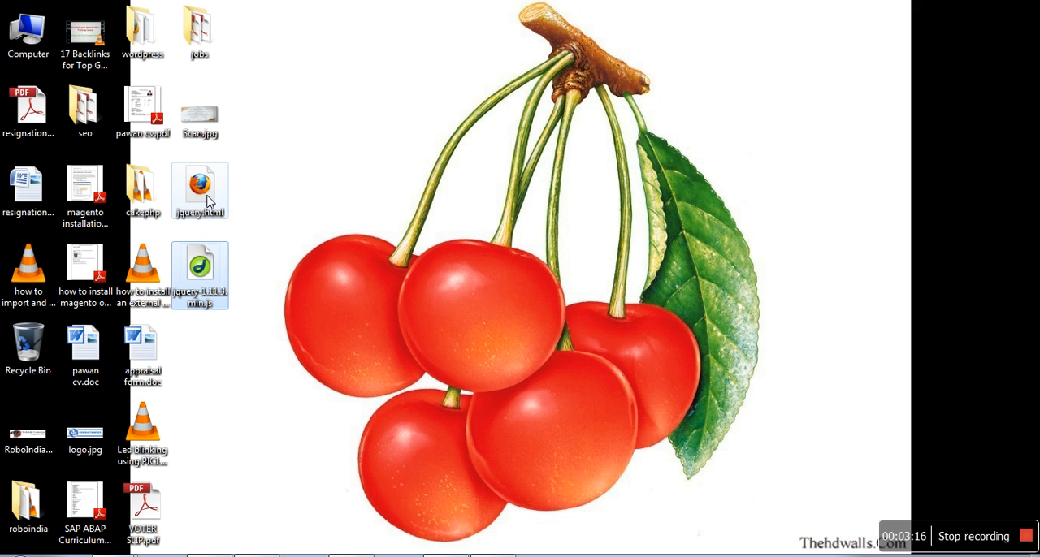
pyautogui.rightClick(200, 191)
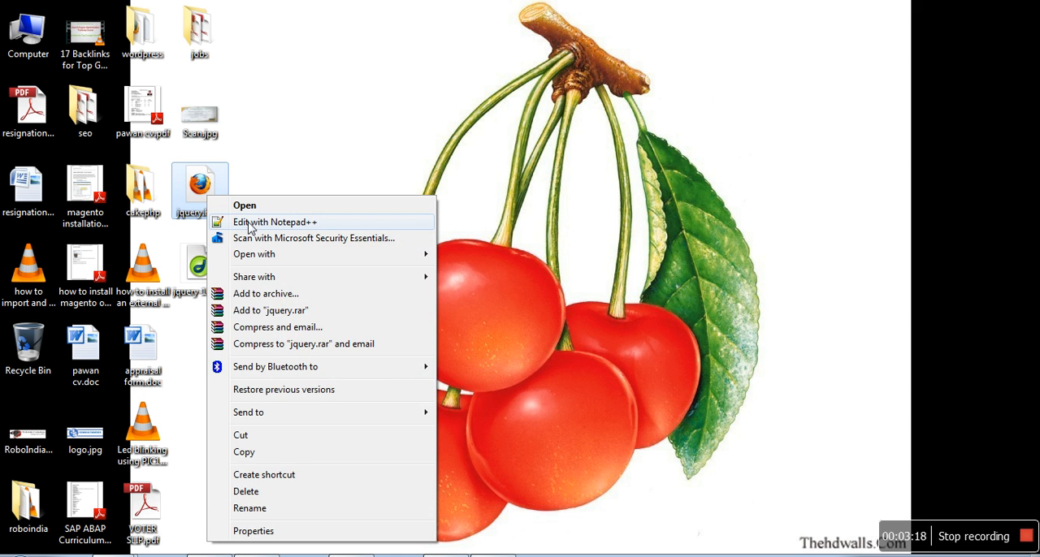
pyautogui.click(275, 222)
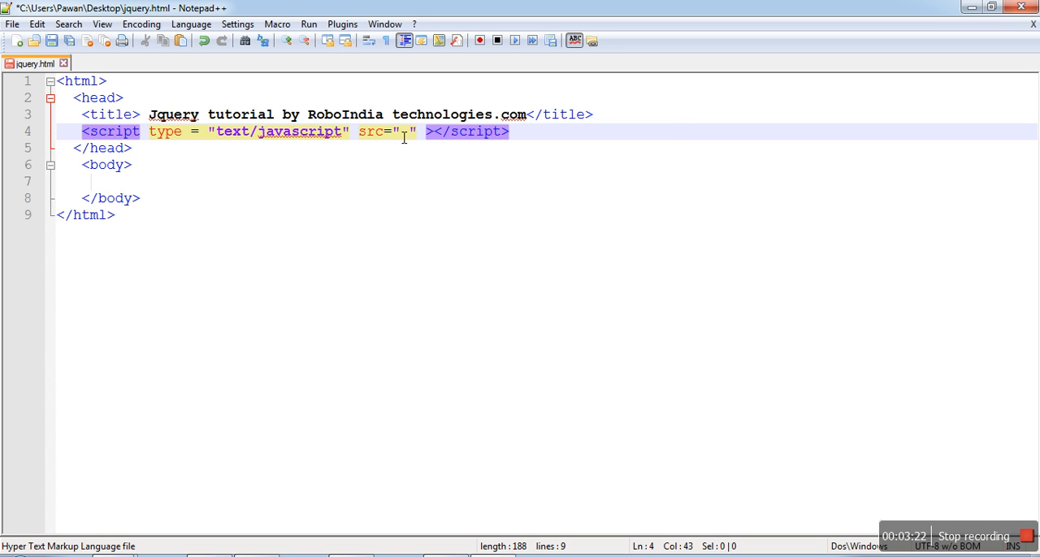
# Step: Set the script src to jquery-1.11.3.min.js and minimize Notepad++
pyautogui.write('jquery-1.11.3.min.js')
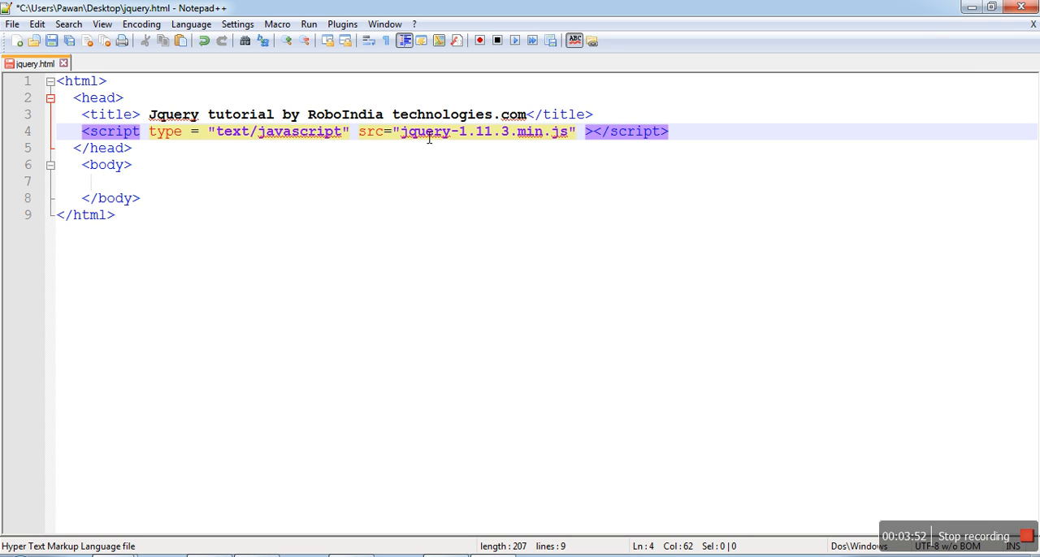
pyautogui.moveTo(410, 139)
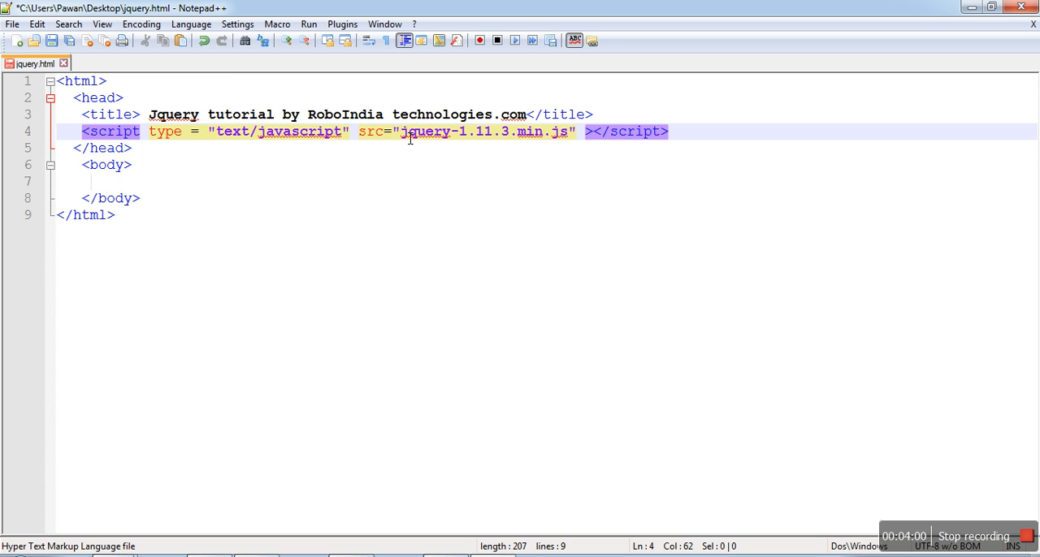
pyautogui.moveTo(106, 23)
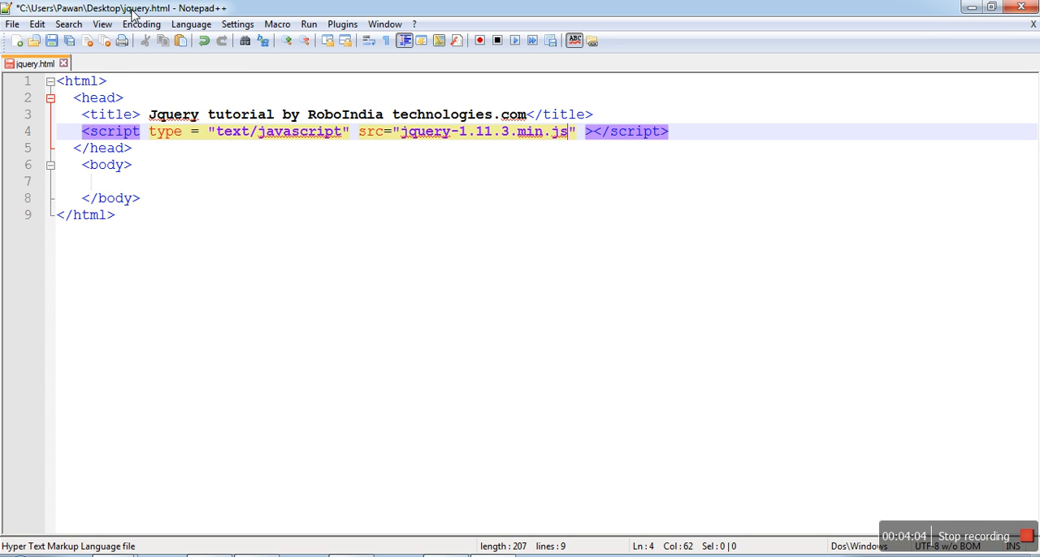
pyautogui.moveTo(488, 162)
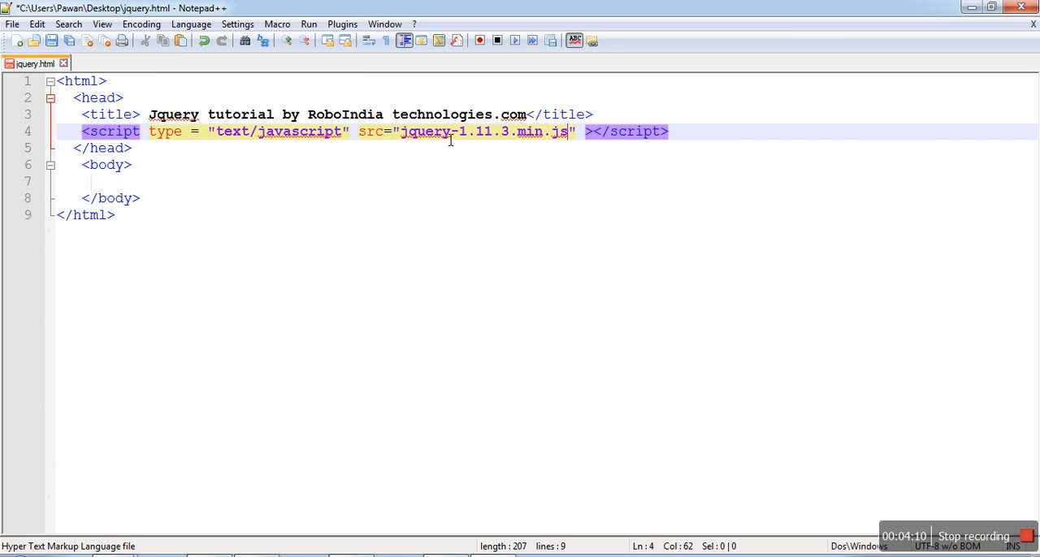
pyautogui.click(401, 131)
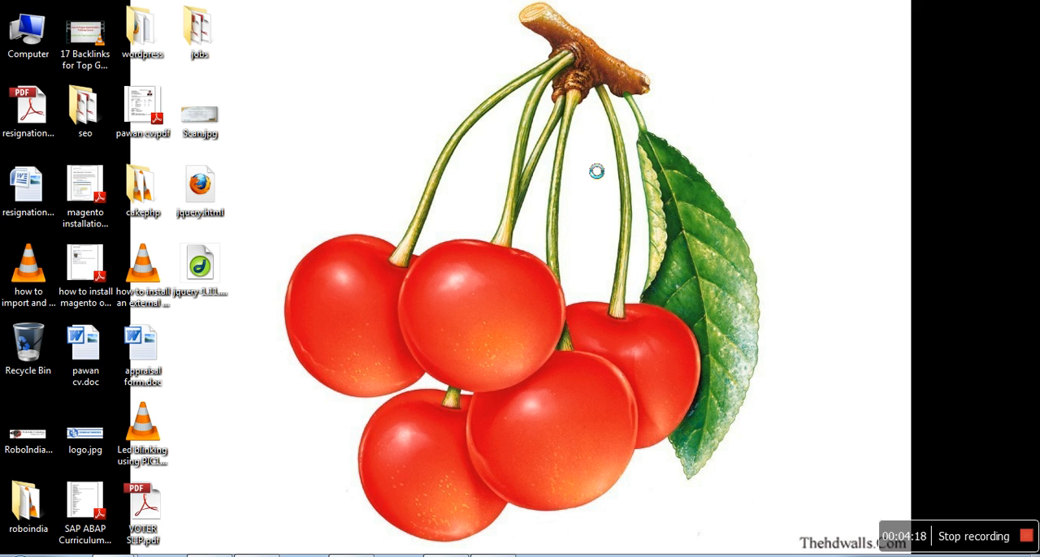
# Step: Create a jquery desktop folder and move jquery.html and the jQuery file into it
pyautogui.rightClick(596, 172)
pyautogui.write('jquery')
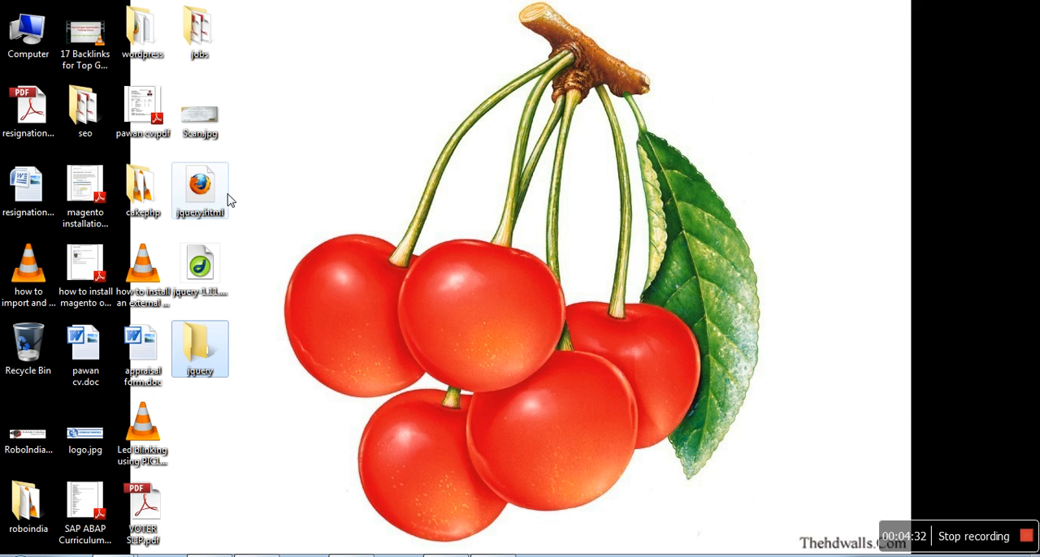
pyautogui.click(199, 186)
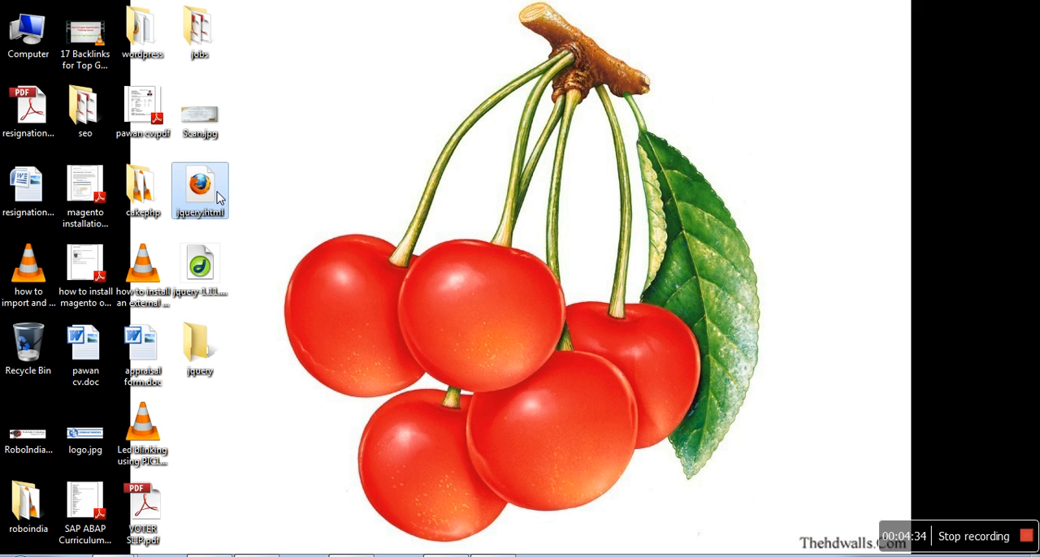
pyautogui.click(200, 264)
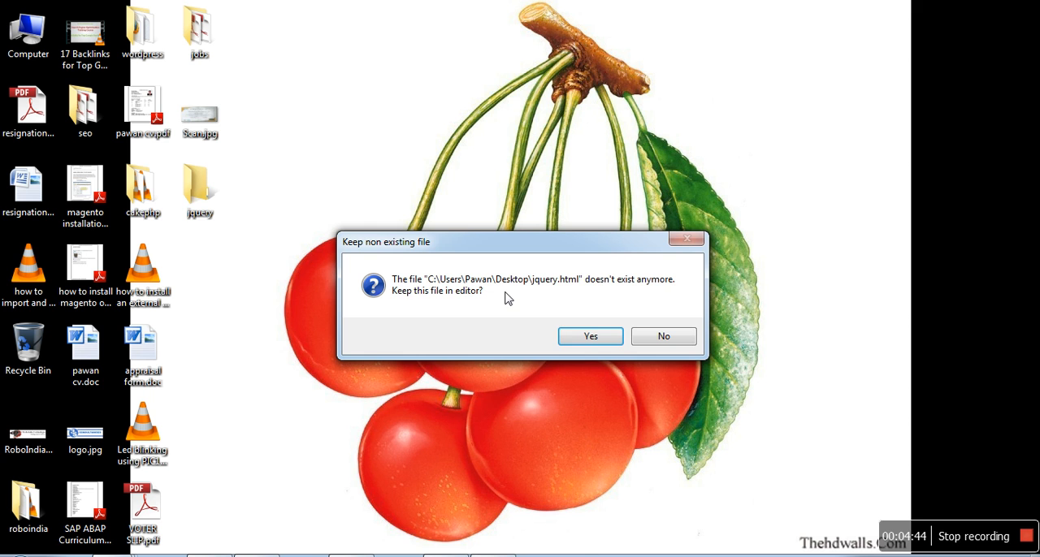
# Step: Keep the missing jquery.html open and prefix the script src with 'jqu/'
pyautogui.click(590, 337)
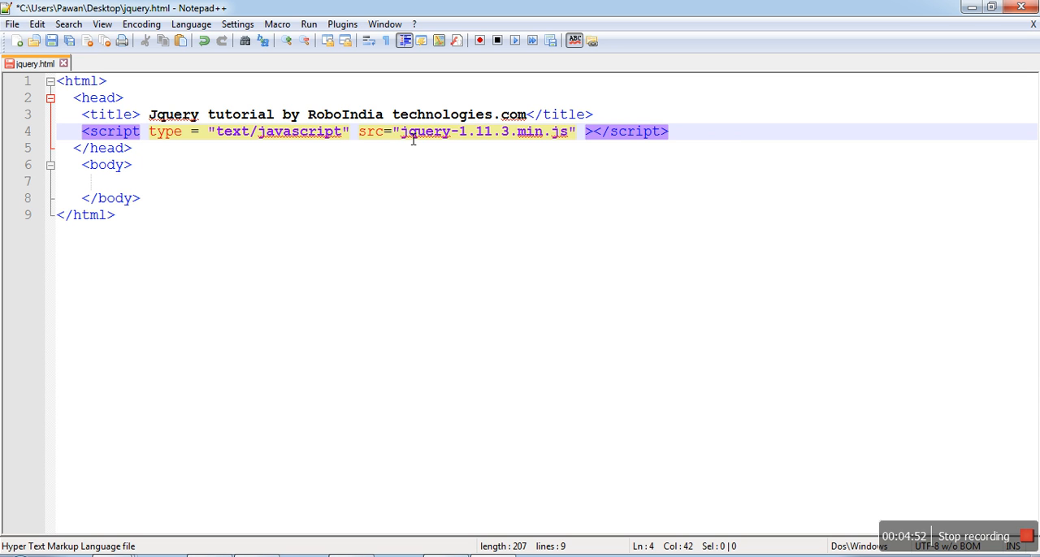
pyautogui.write('jqu')
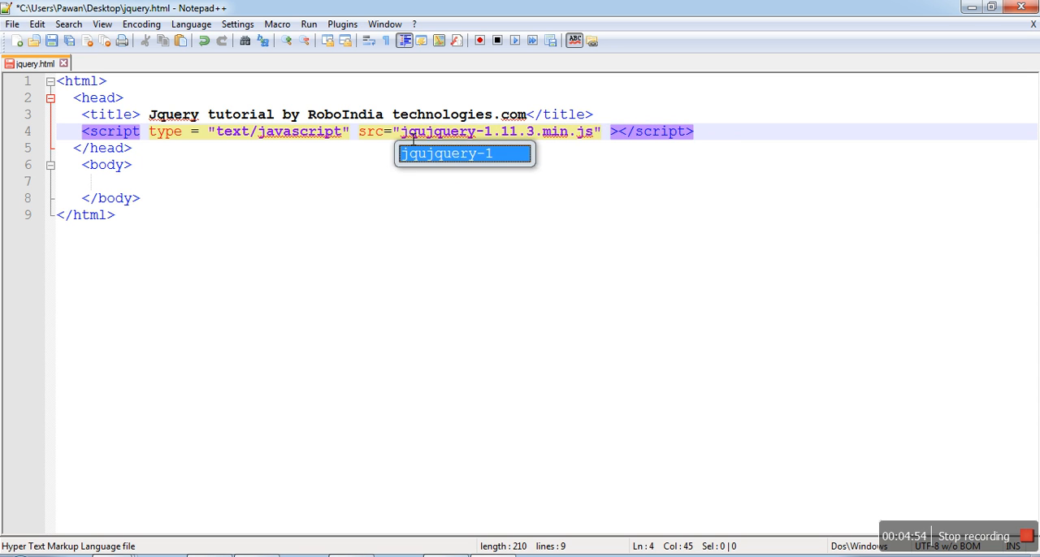
pyautogui.write('/')
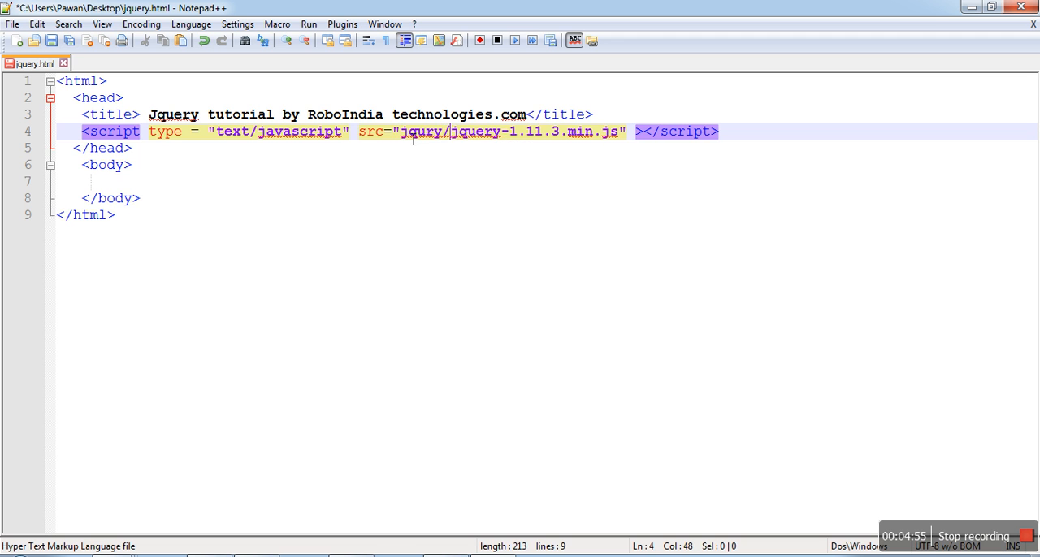
pyautogui.moveTo(433, 142)
pyautogui.write('e')
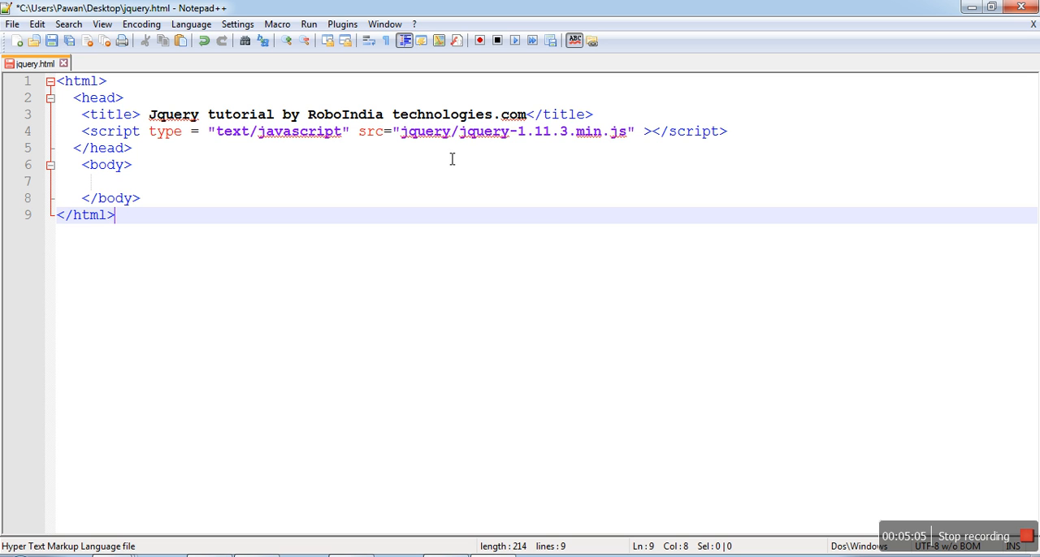
pyautogui.moveTo(472, 149)
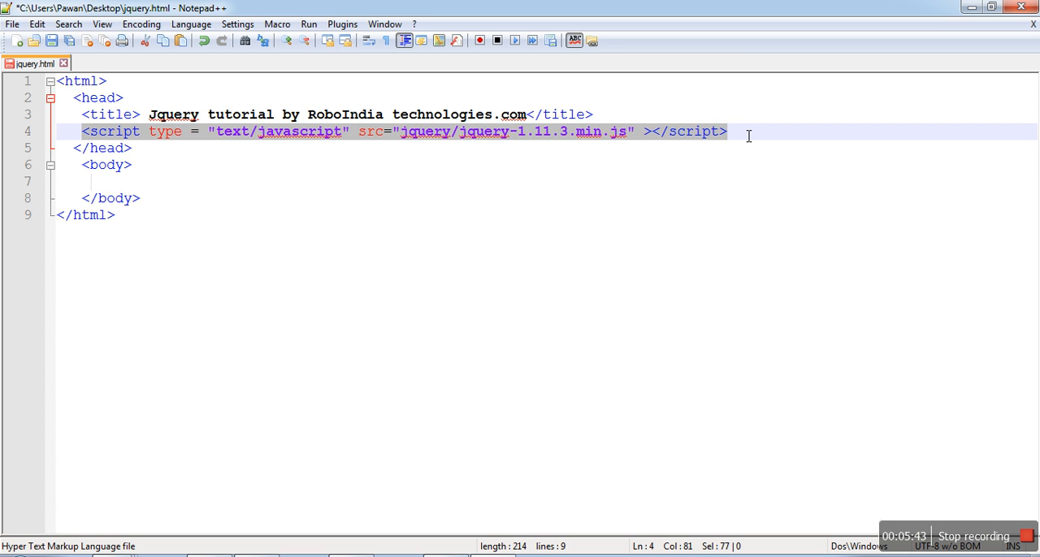
# Step: Move the jquery/jquery-1.11.3.min.js script tag into the body with blank lines above
pyautogui.press('Delete')
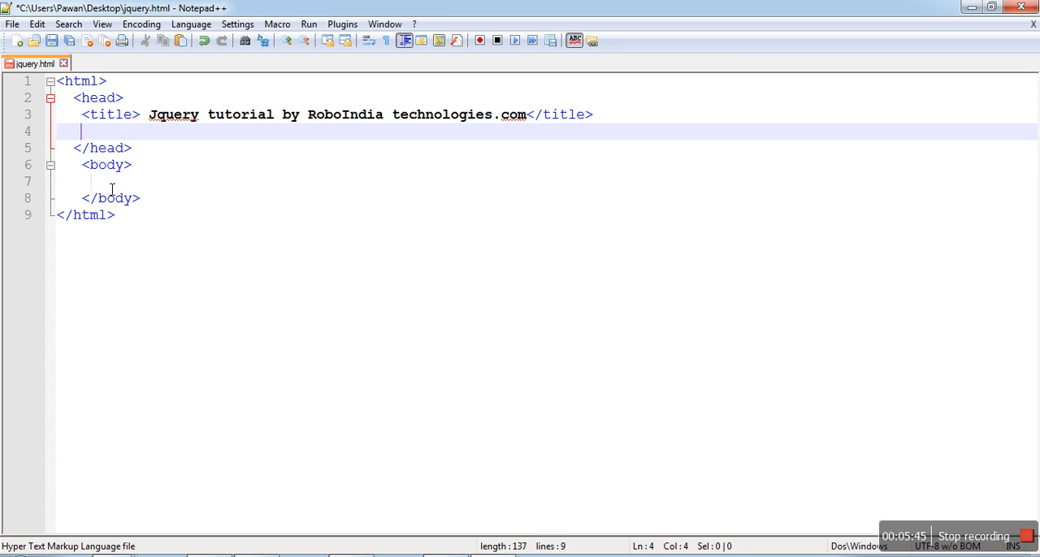
pyautogui.write('<script type = "text/javascript" src="jquery/jquery-1.11.3.min.js" ></script>')
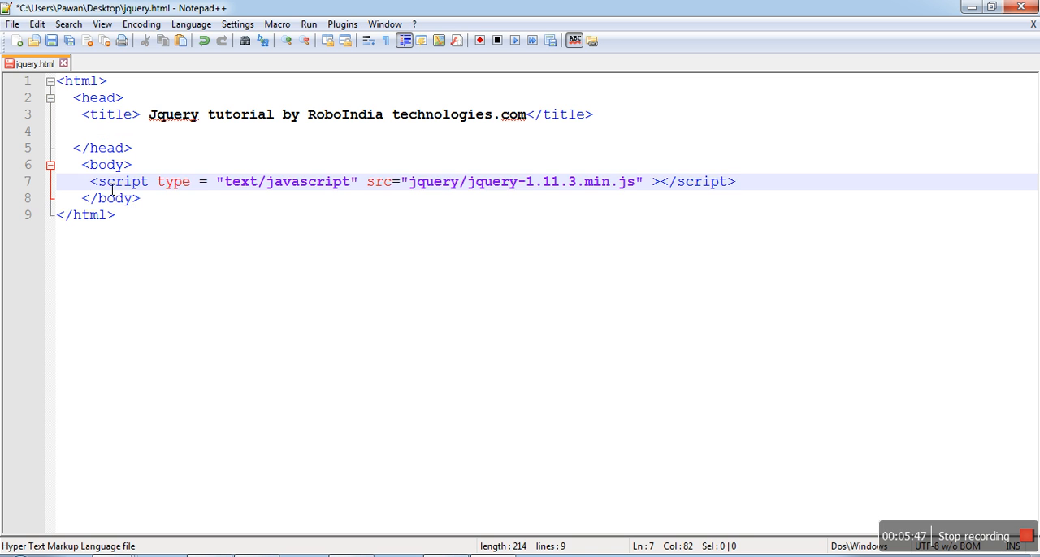
pyautogui.click(145, 164)
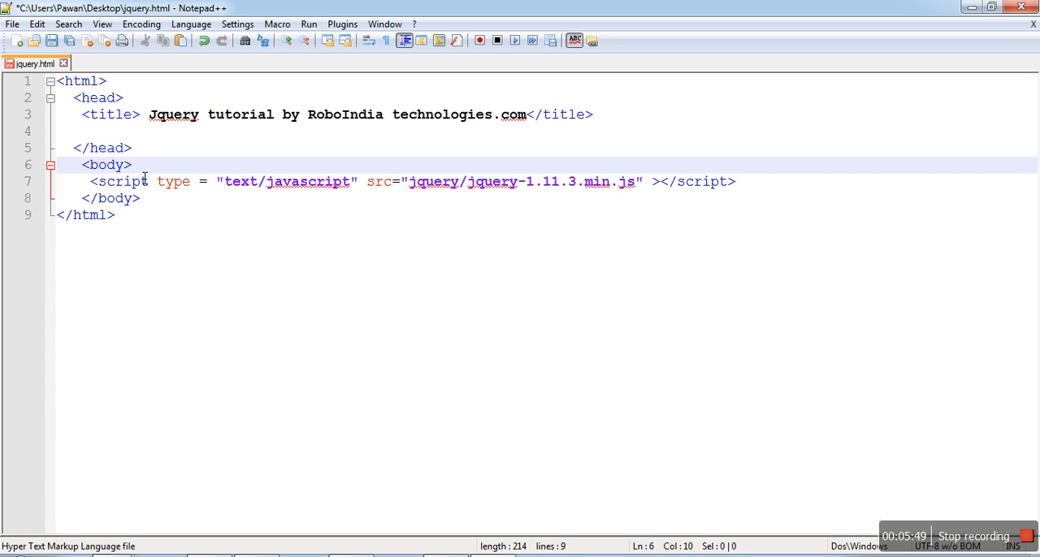
pyautogui.press('Enter')
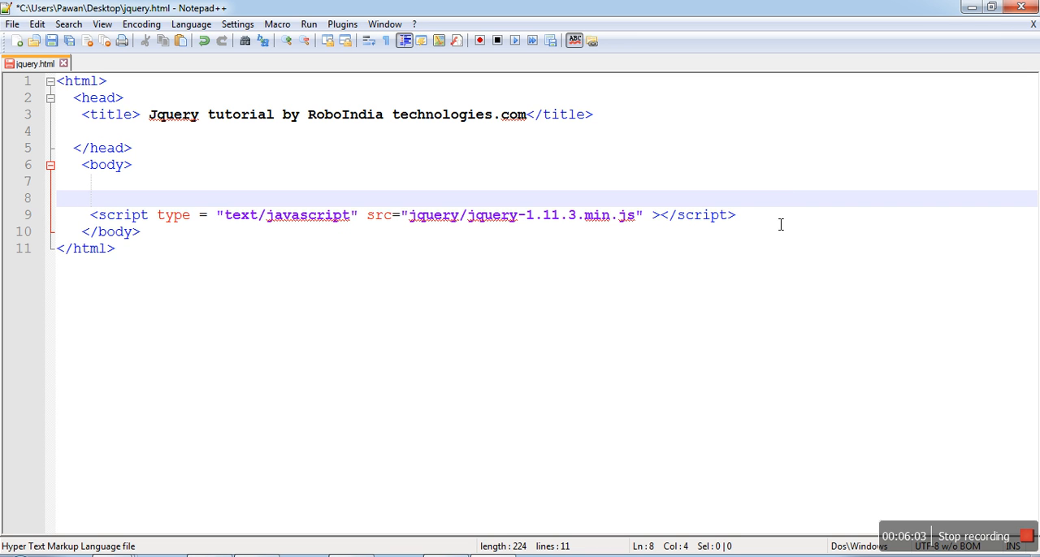
# Step: Add a <p>jkbhf</p> paragraph on the blank line above the script tag
pyautogui.click(740, 215)
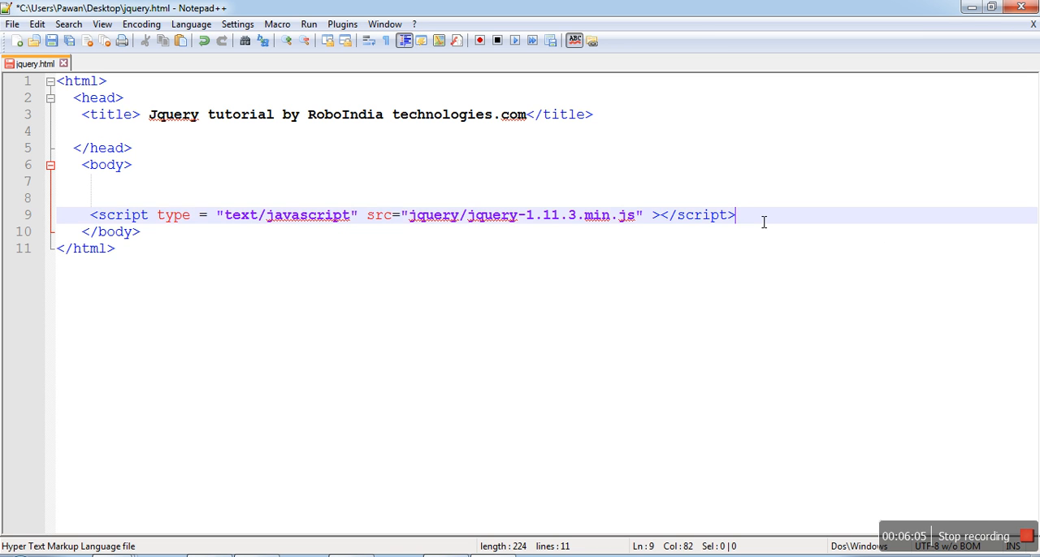
pyautogui.write('kjkj')
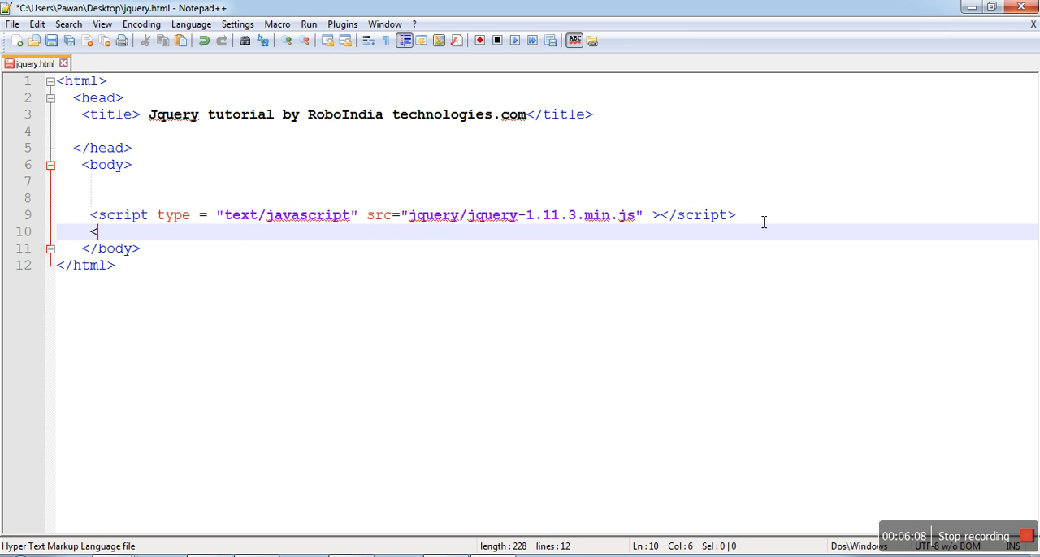
pyautogui.write('p>')
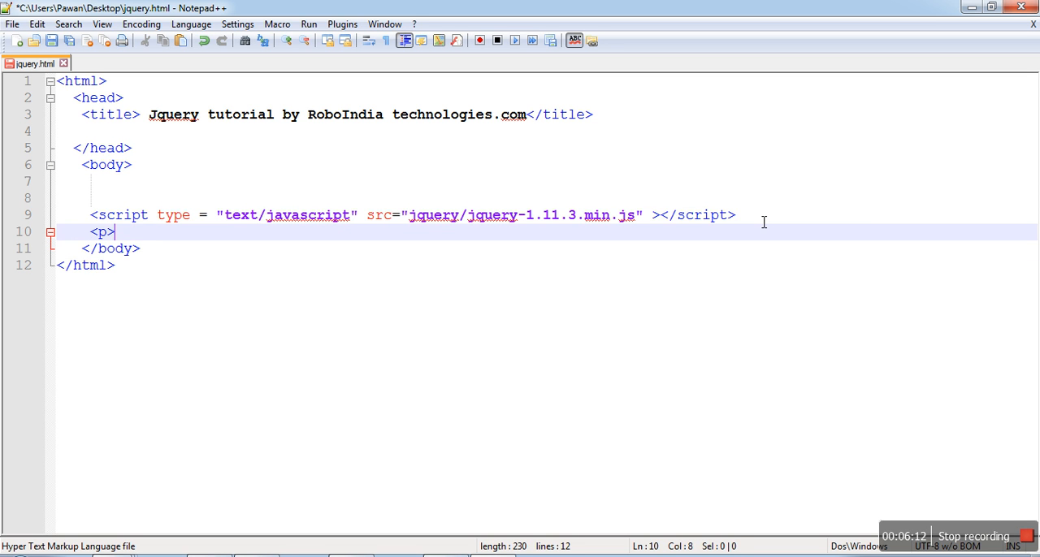
pyautogui.write('jkbhf<')
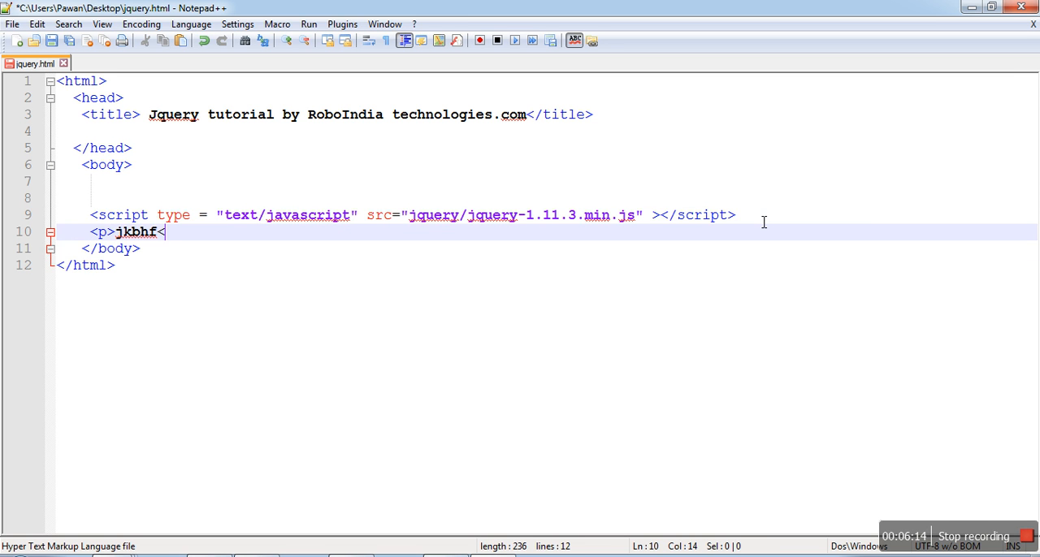
pyautogui.write('/p>')
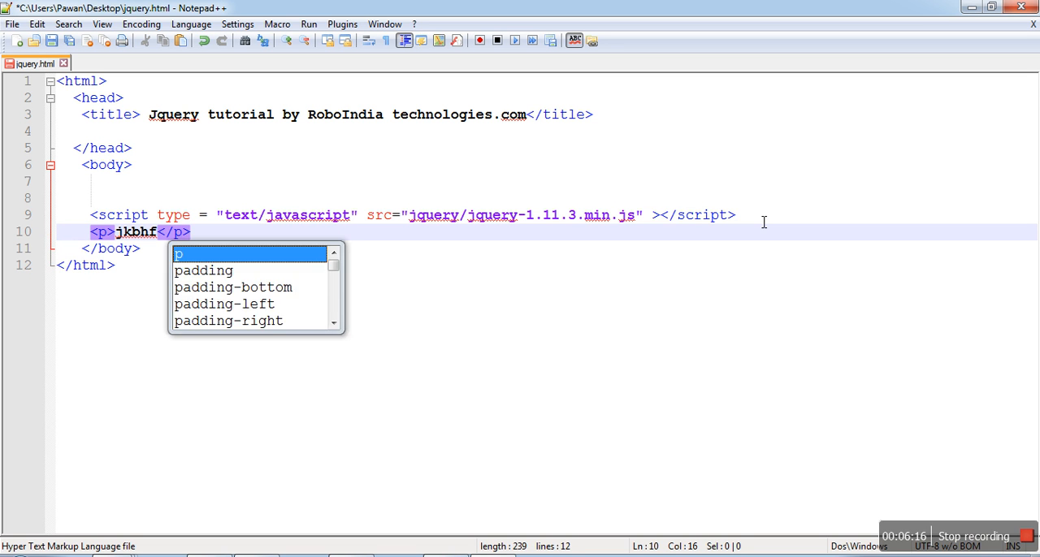
pyautogui.click(407, 259)
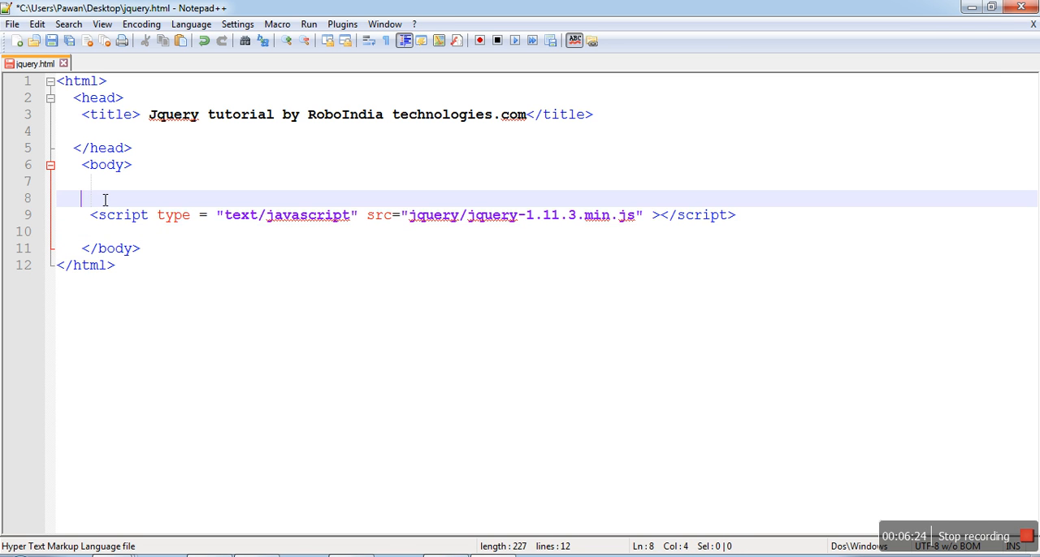
pyautogui.write('<p>jkbhf</p>')
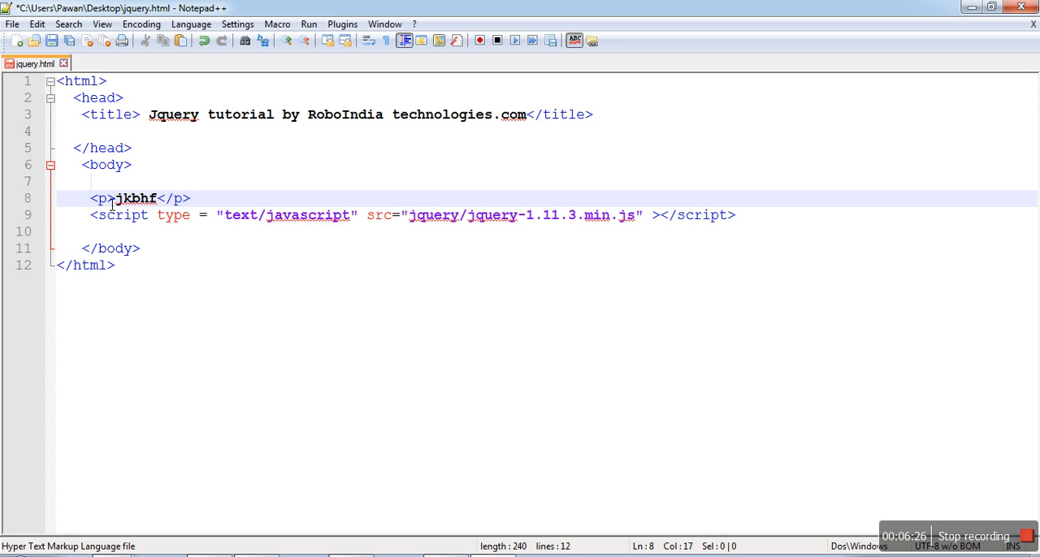